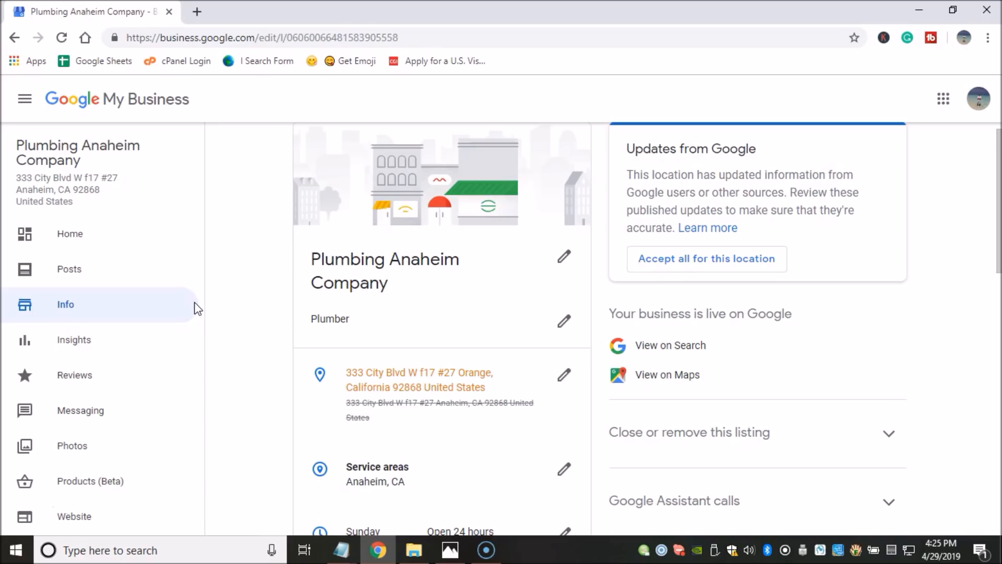
mouse_move(359, 232)
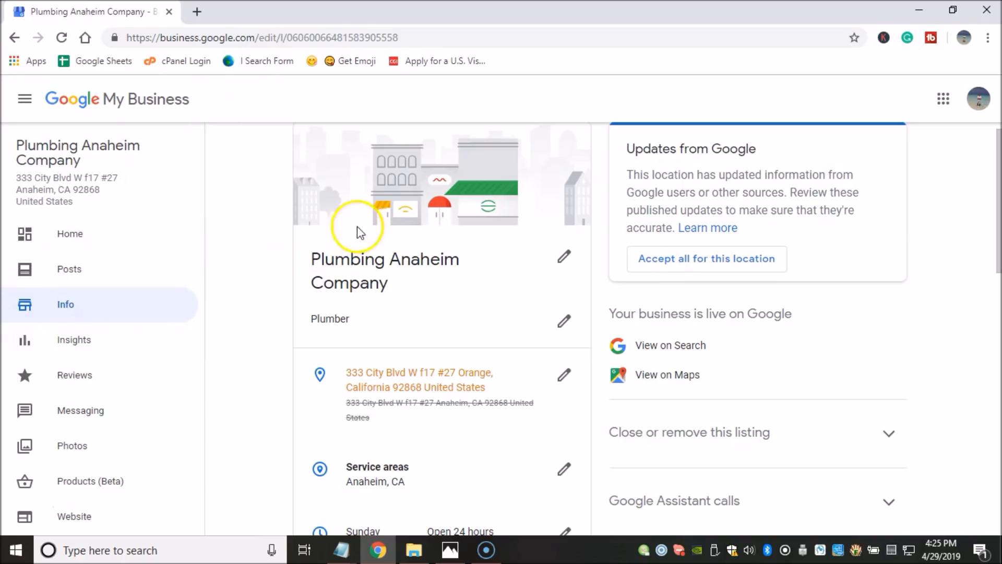
mouse_move(445, 108)
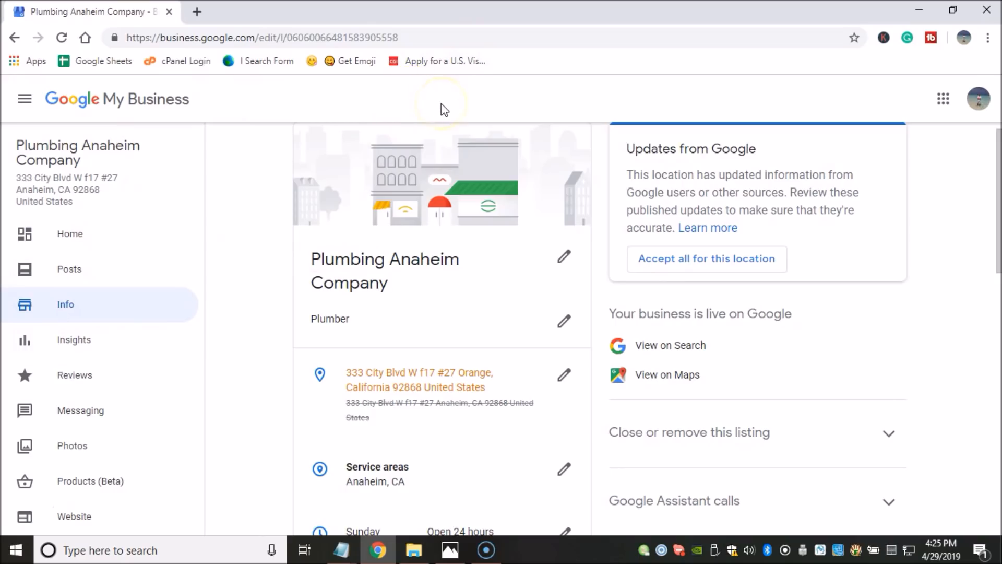
mouse_move(820, 124)
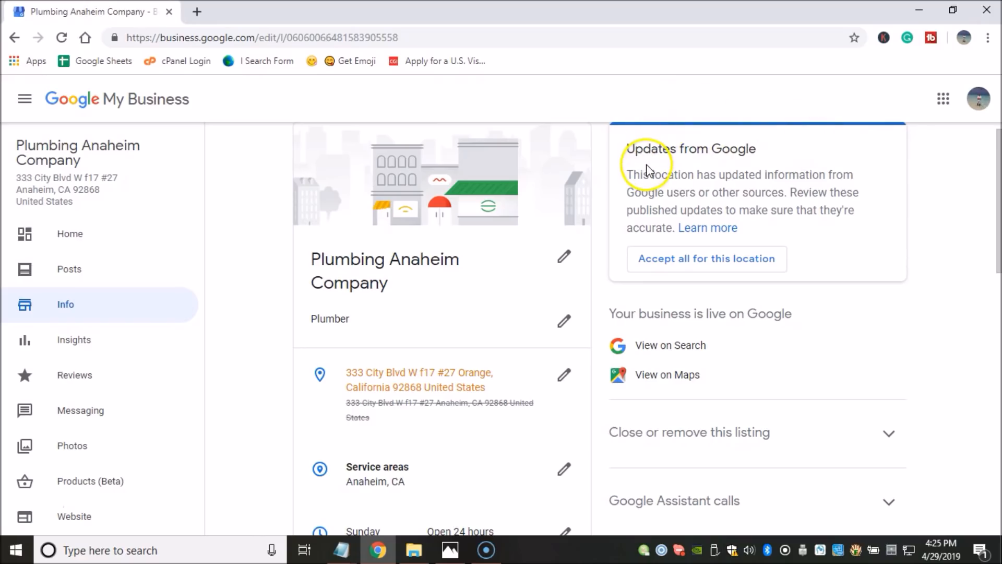
mouse_move(653, 170)
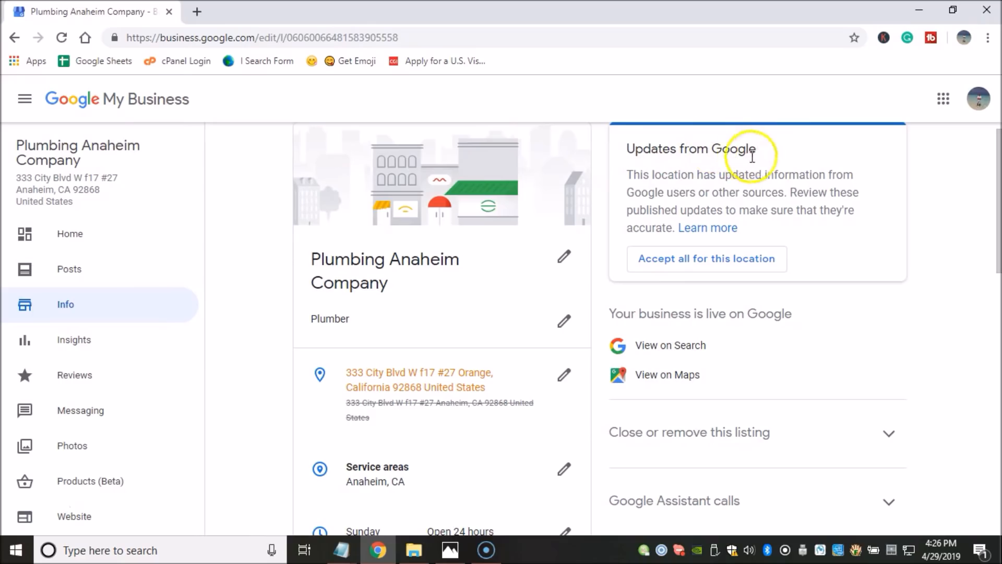
mouse_move(813, 198)
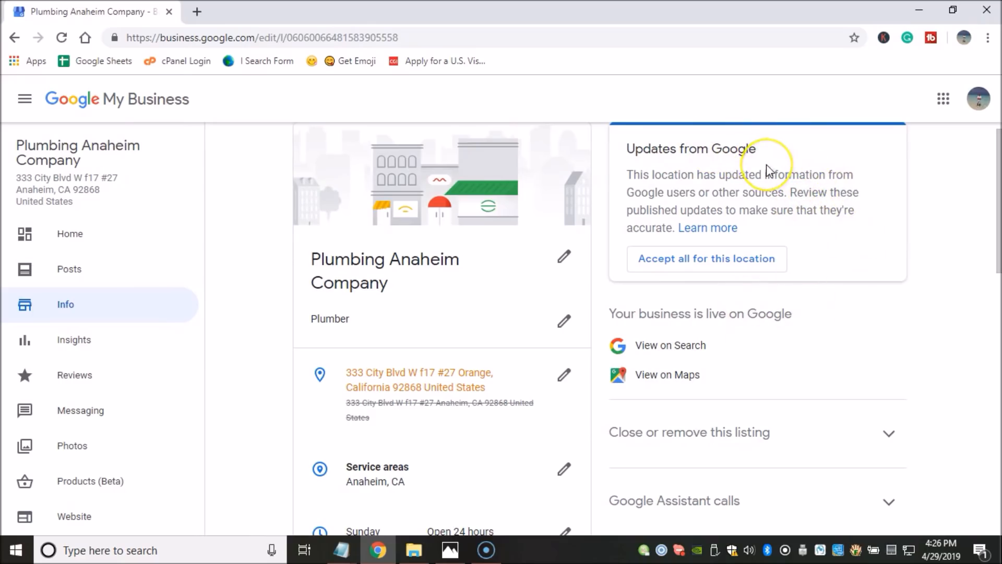
mouse_move(768, 170)
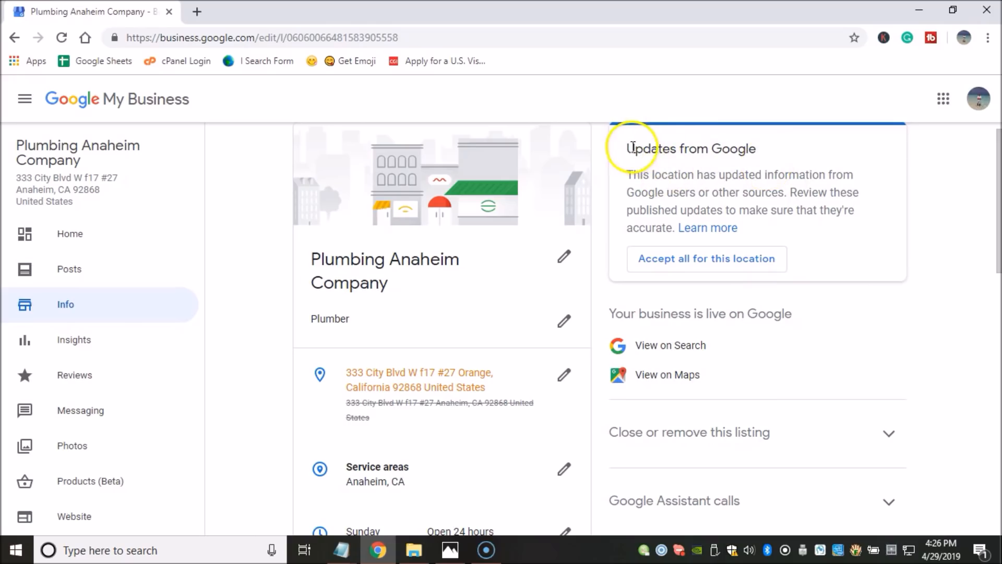
mouse_move(614, 202)
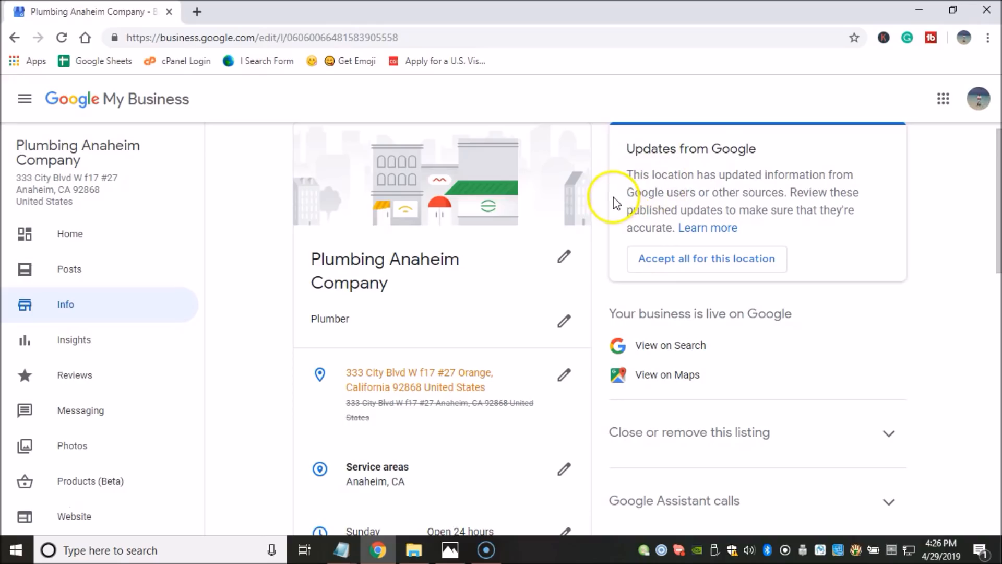
mouse_move(707, 178)
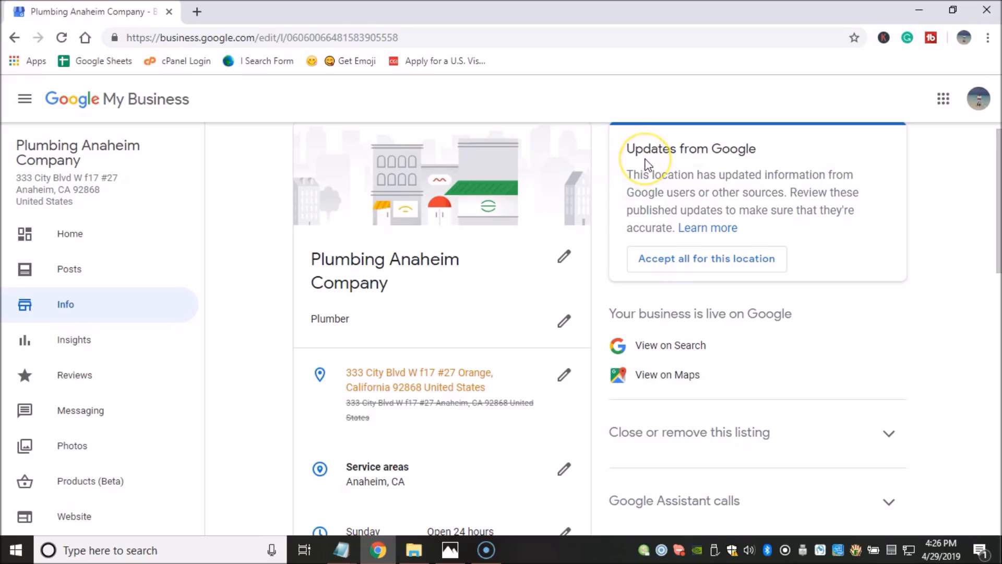
mouse_move(699, 173)
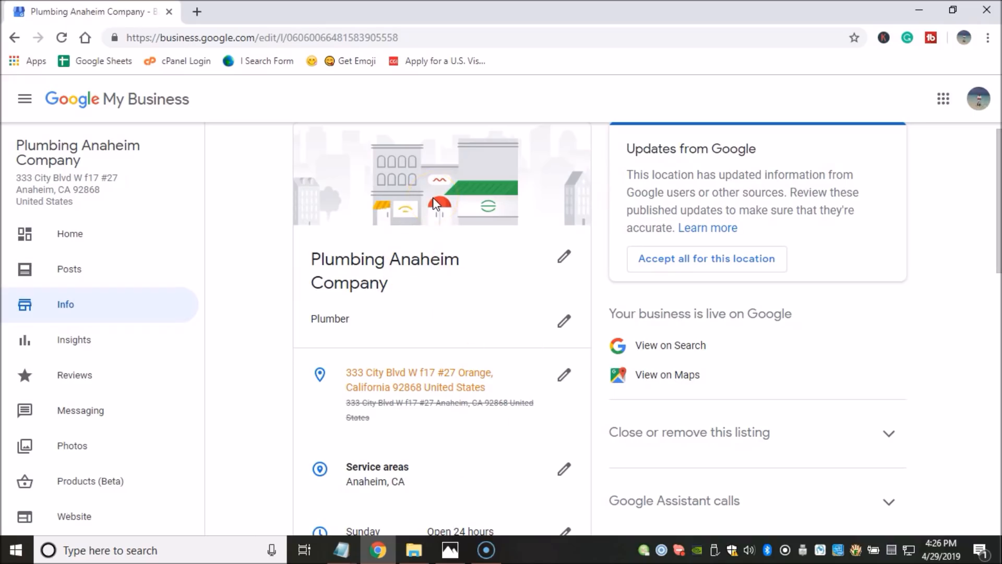
mouse_move(515, 289)
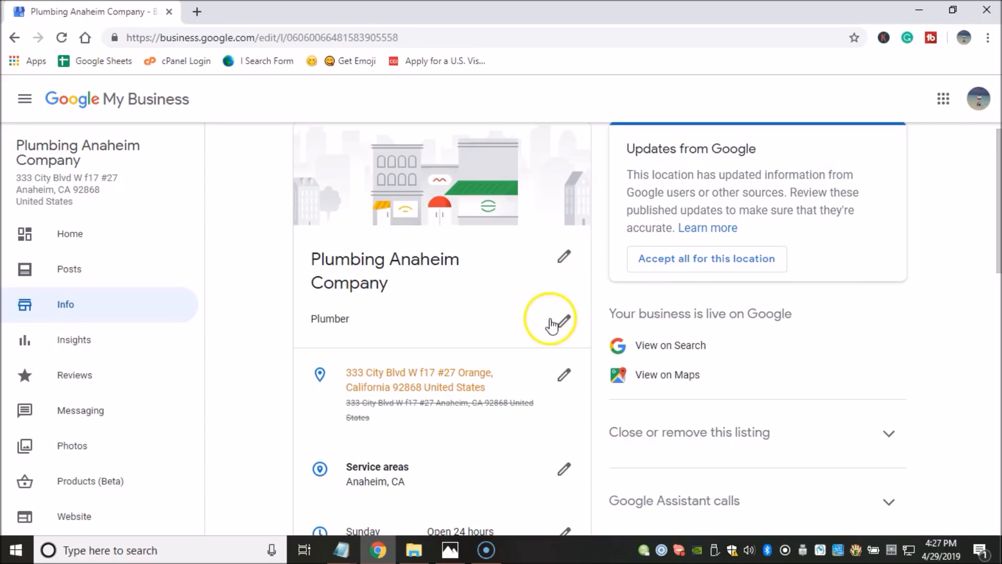
mouse_move(855, 294)
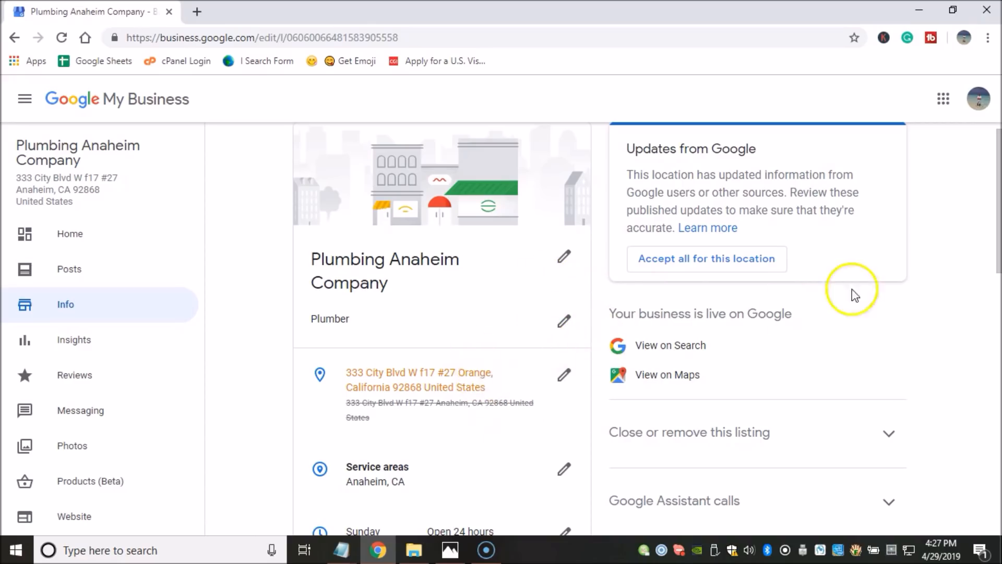
scroll("down", 3)
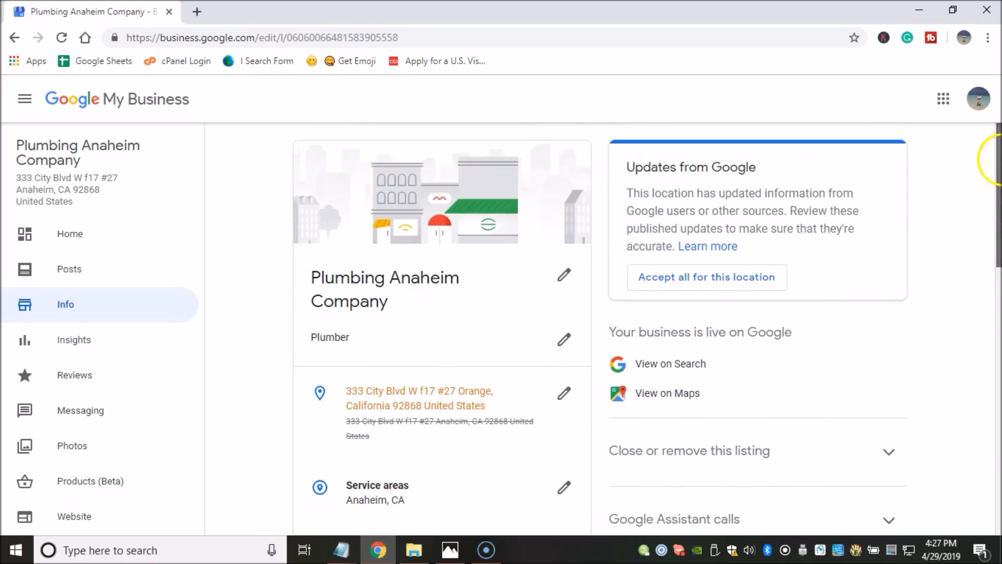
mouse_move(223, 250)
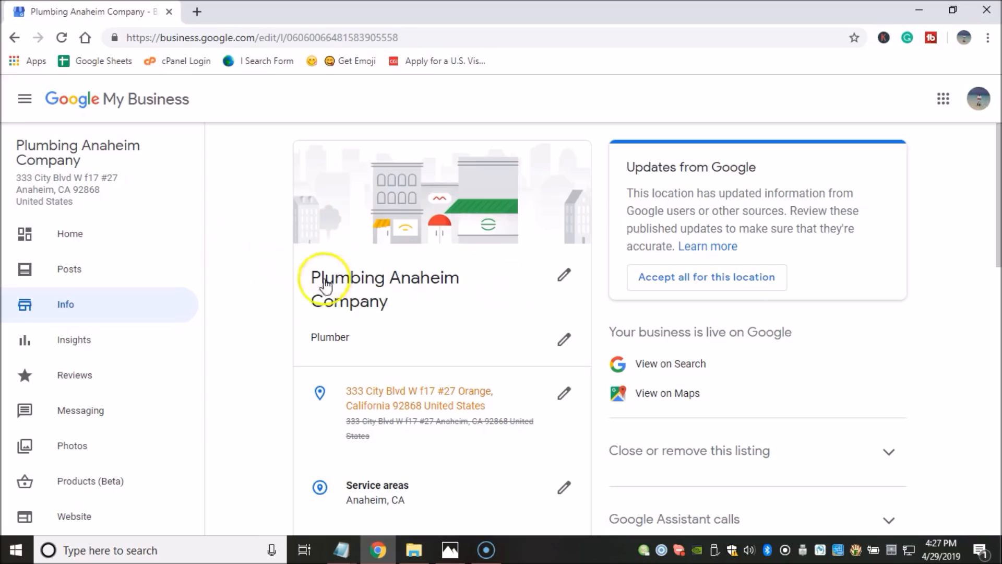
mouse_move(299, 320)
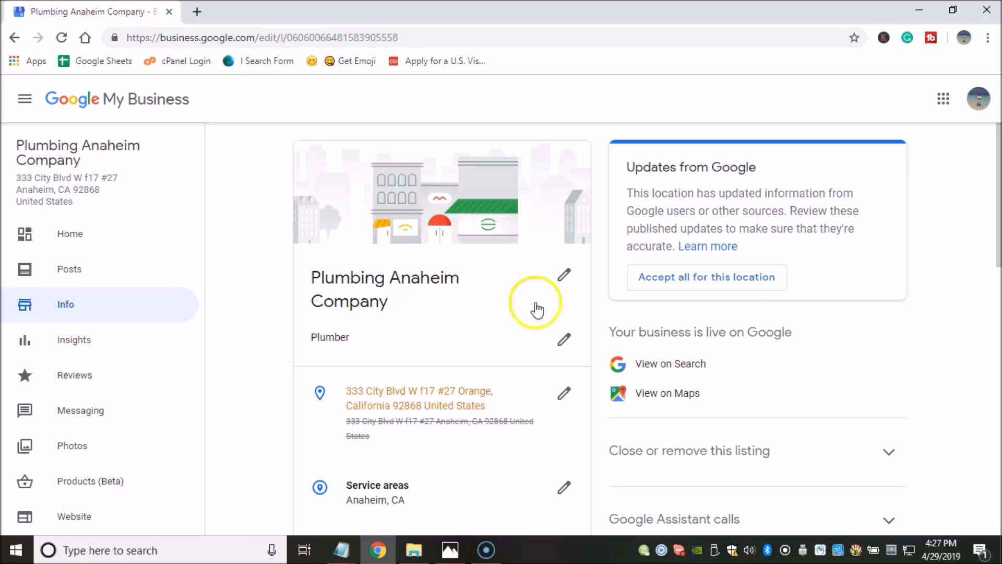
mouse_move(991, 176)
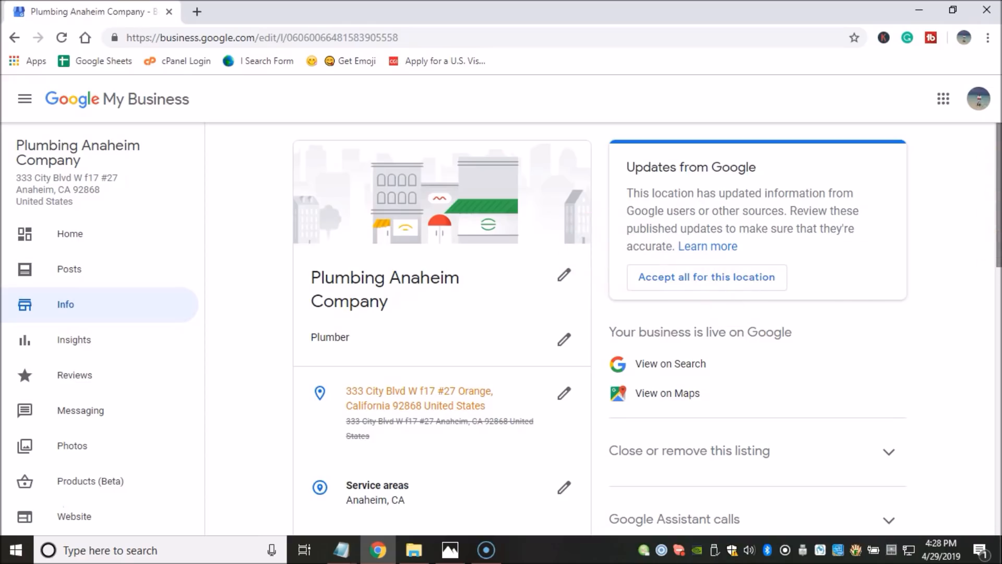
scroll("down", 3)
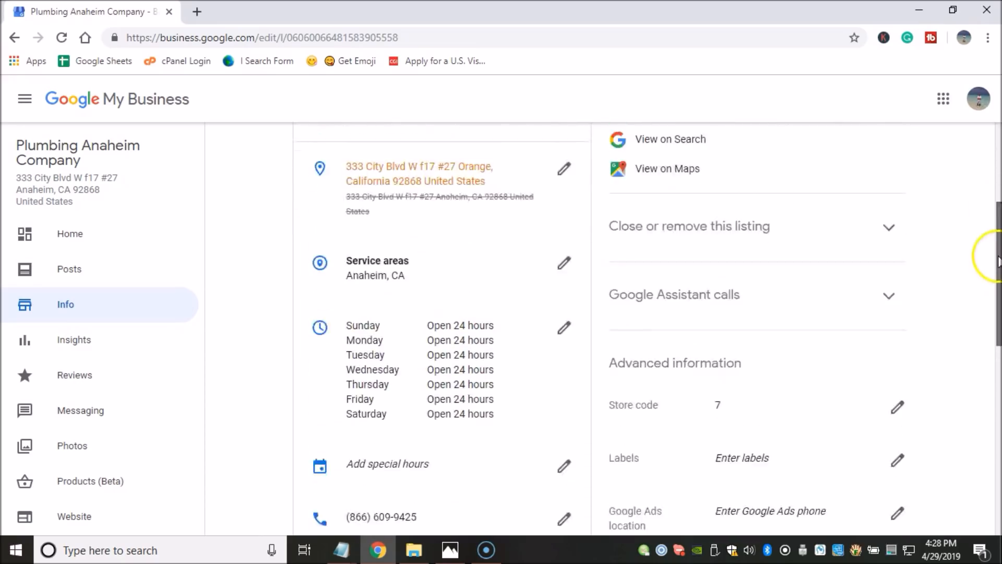
scroll("up", 3)
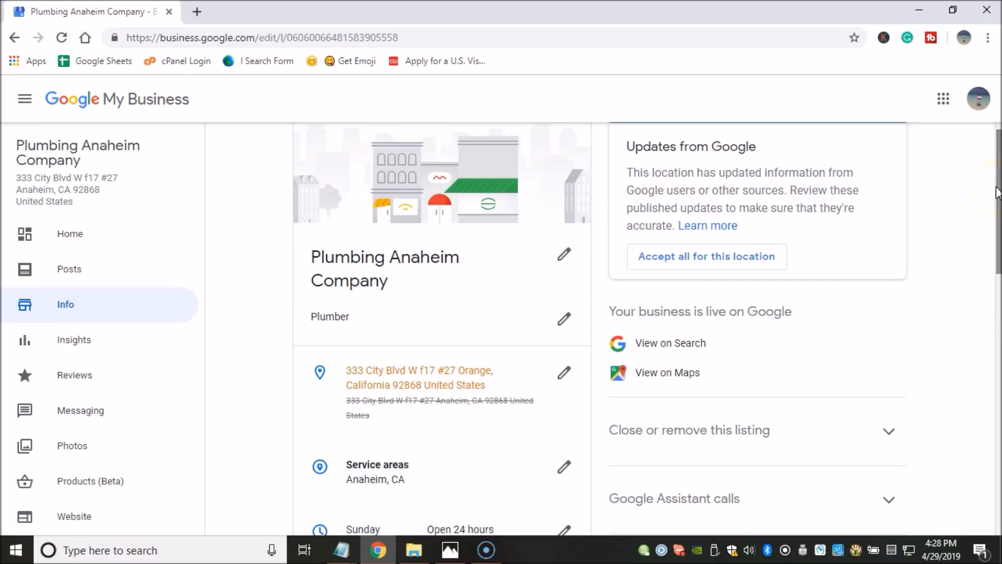
mouse_move(280, 277)
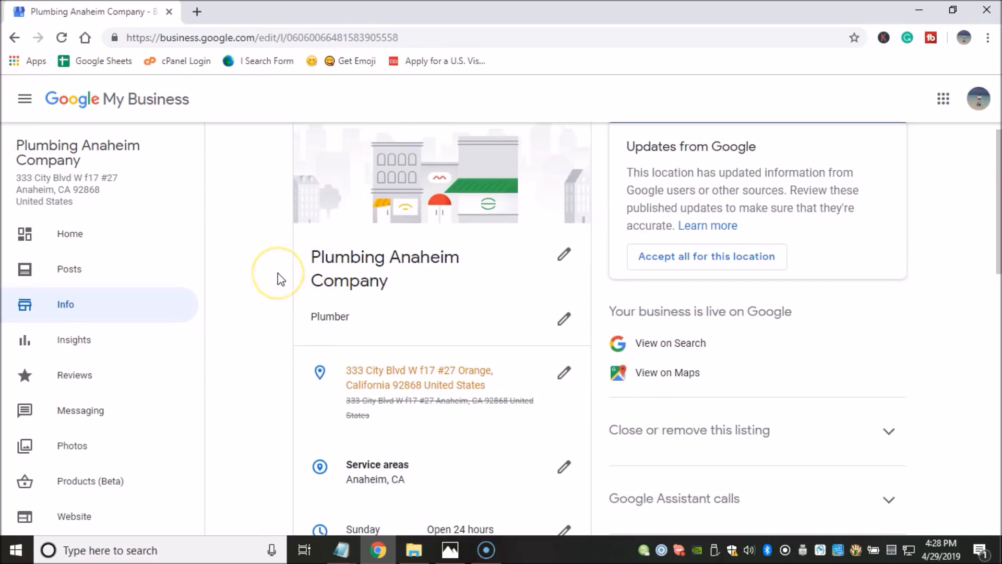
mouse_move(379, 281)
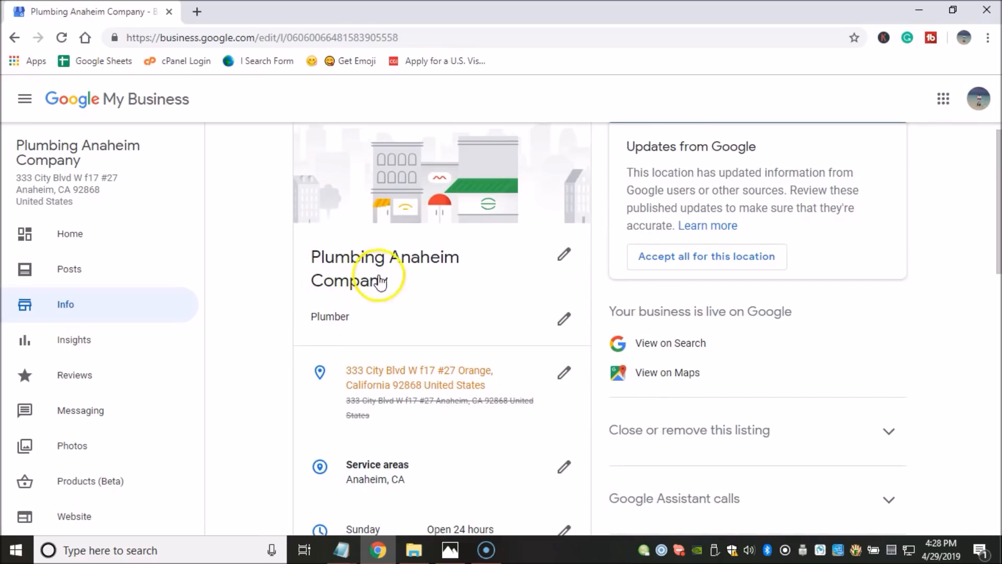
mouse_move(355, 246)
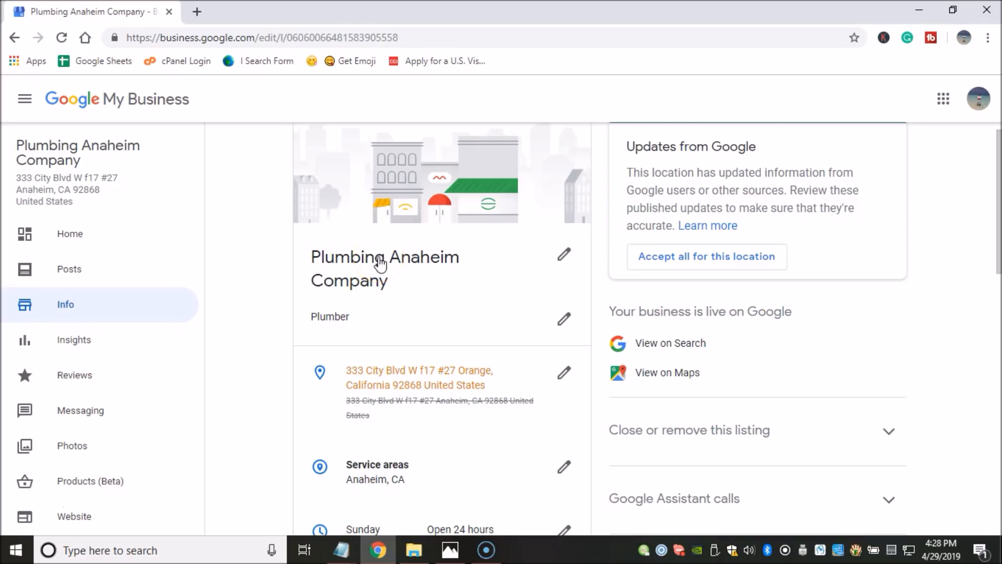
mouse_move(459, 229)
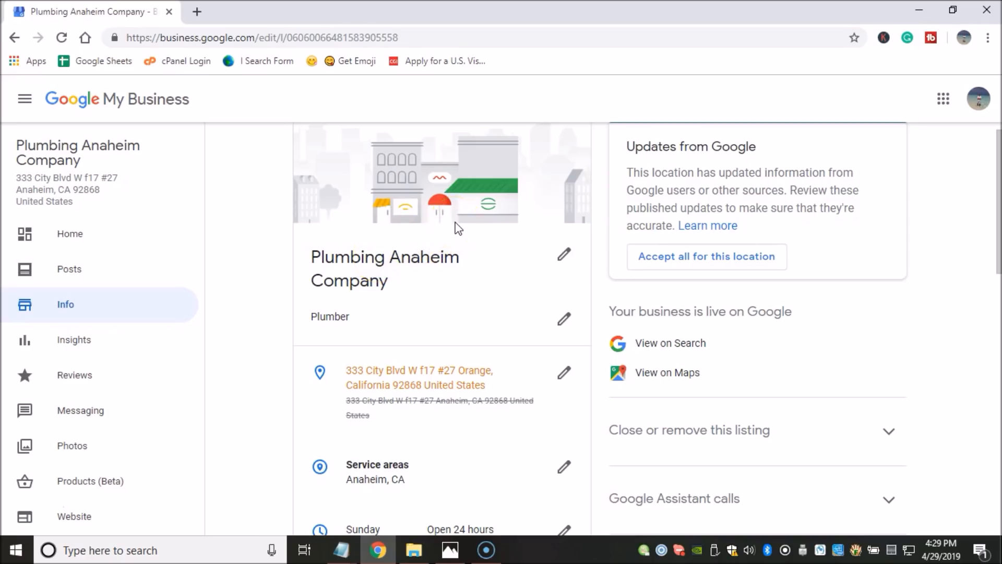